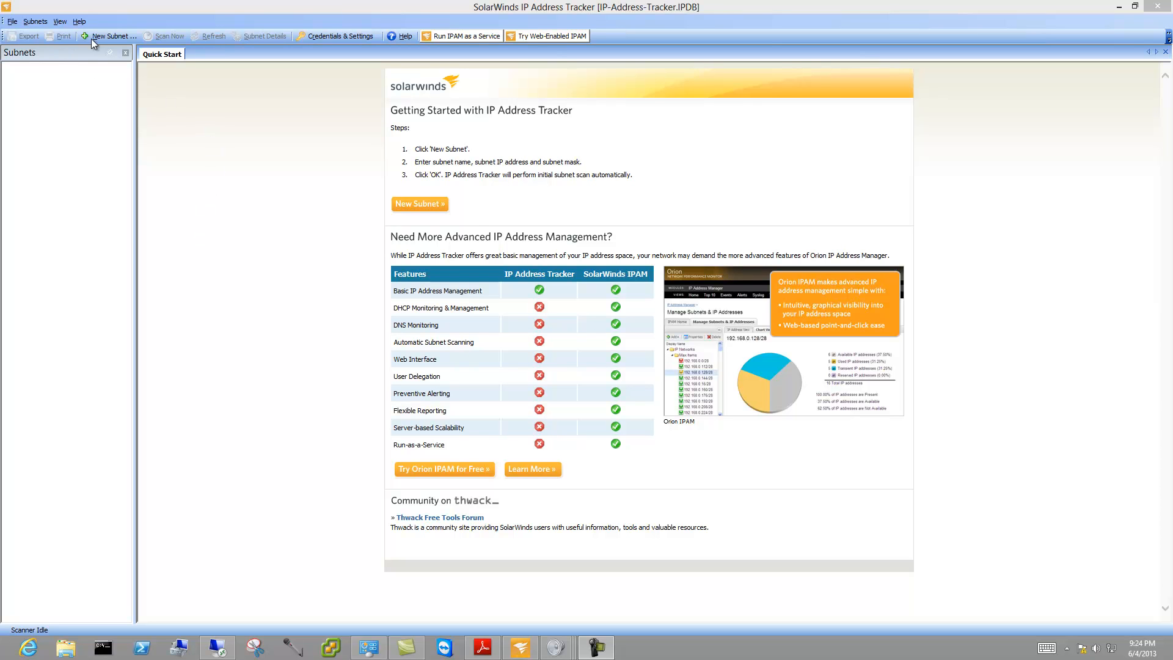
Start adding a new subnet from the toolbar.
click(111, 35)
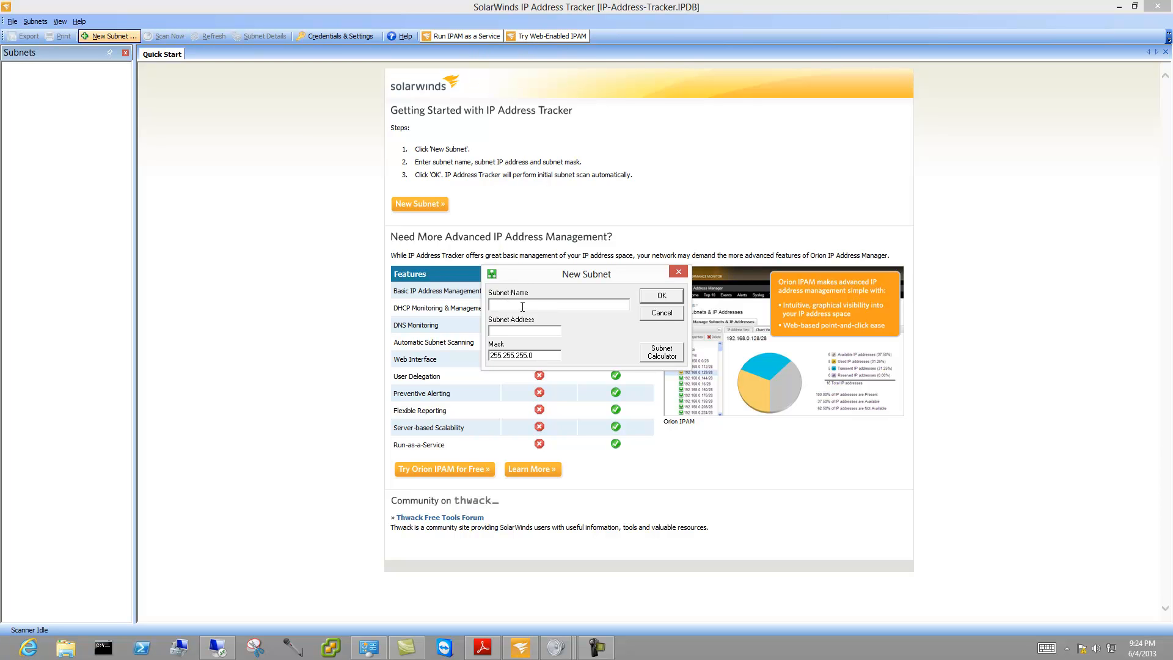
Add subnet 192.168.0.1 (name and address), scan it, and begin adding a second subnet.
text(192.168.0.)
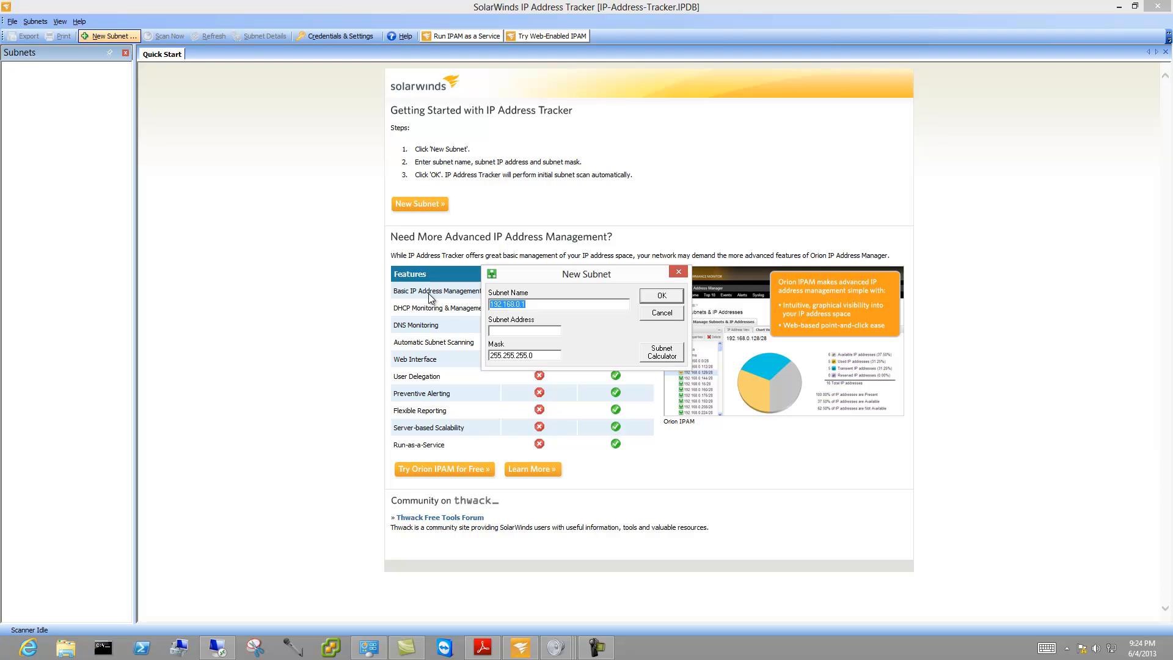
text(192.168.0.1)
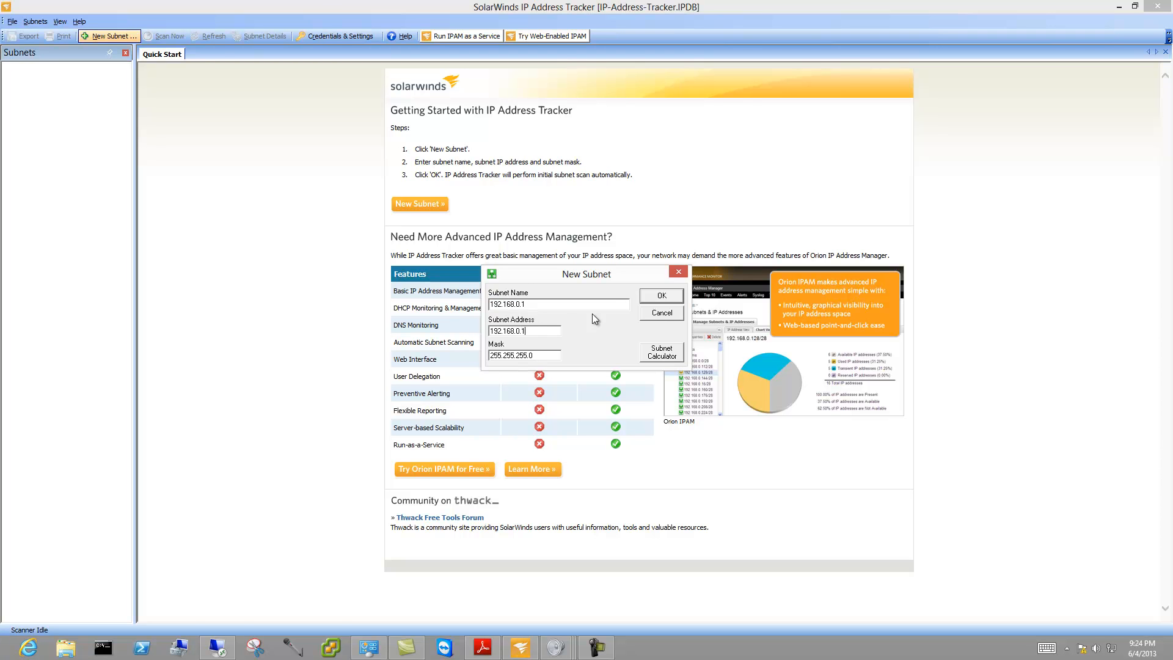
click(659, 294)
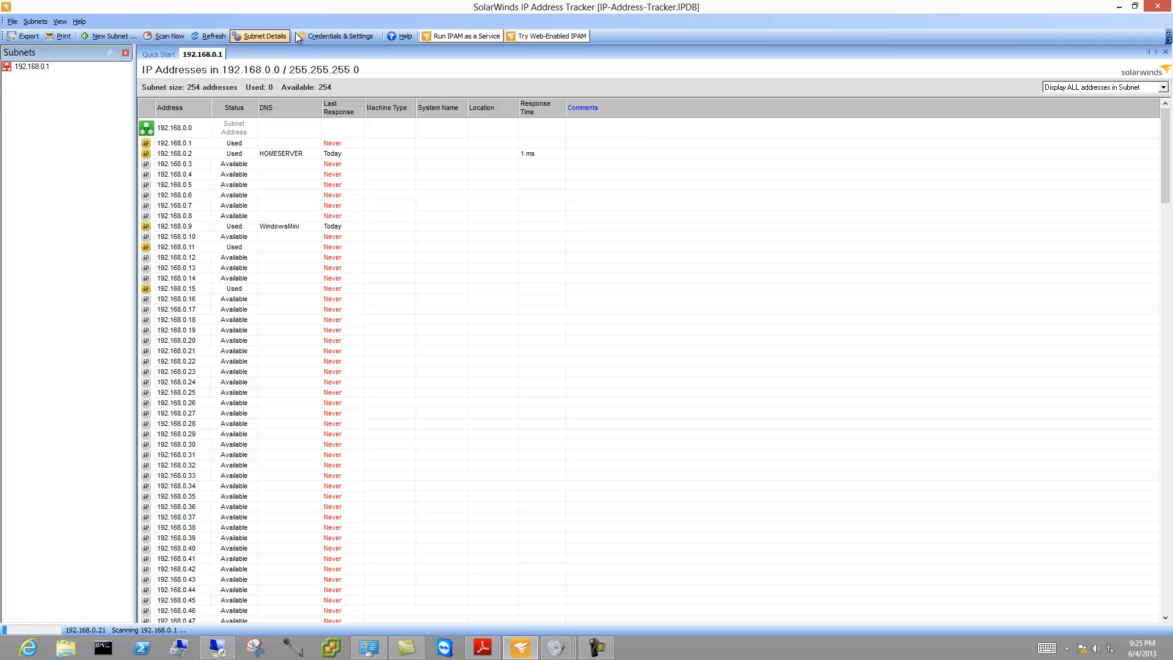
click(165, 35)
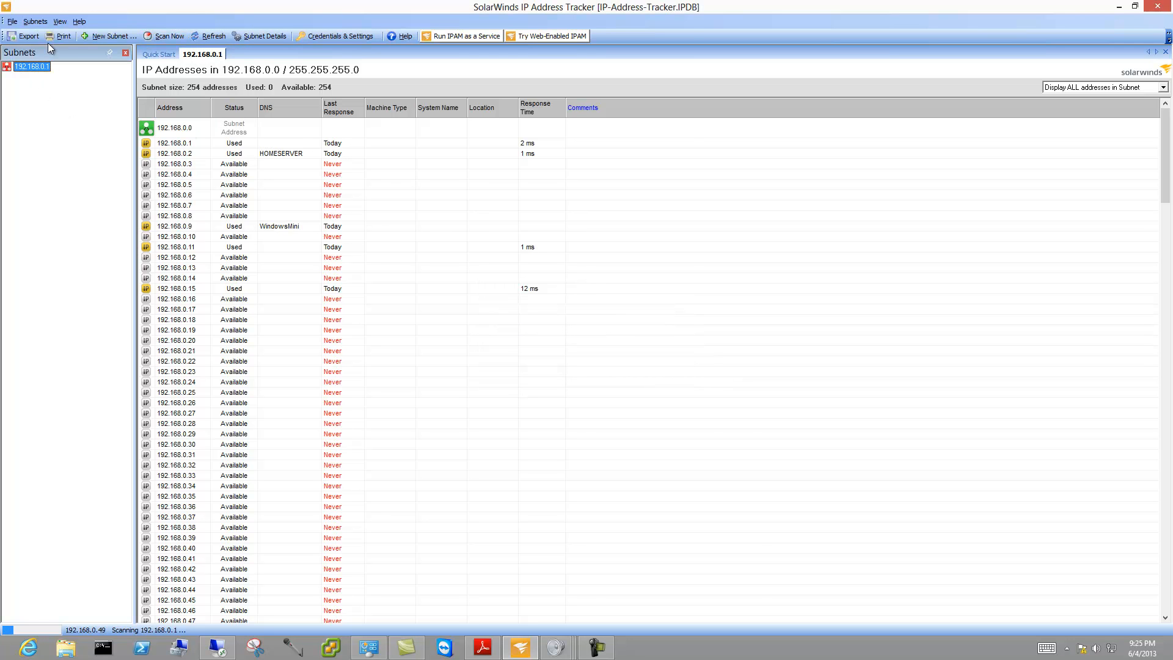
click(108, 36)
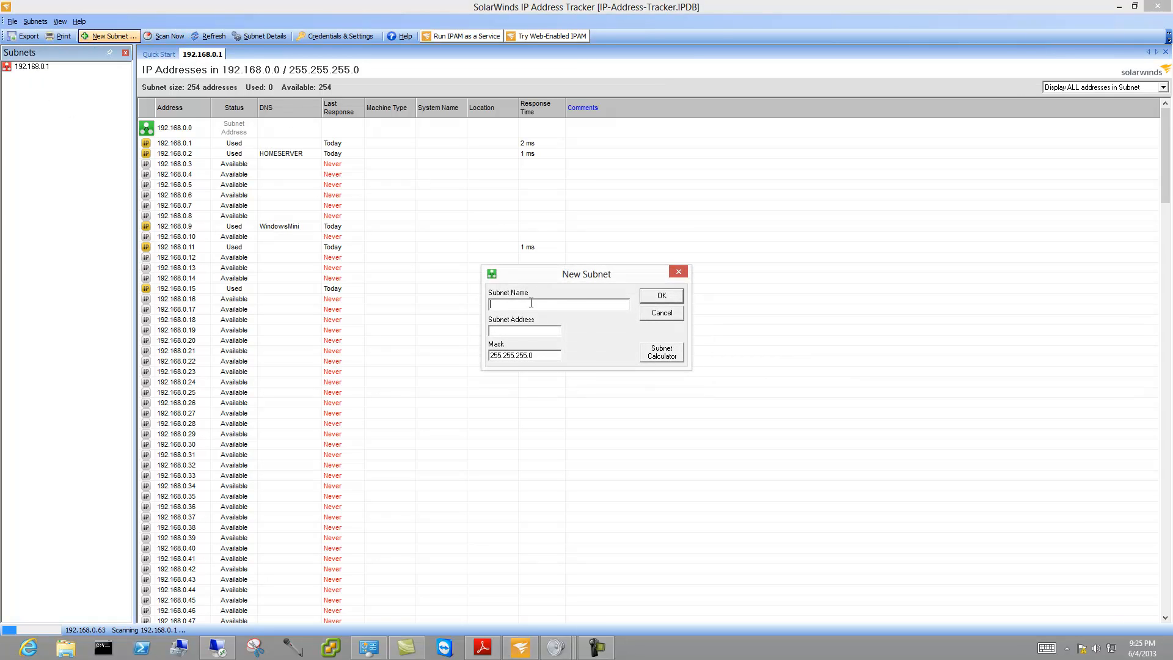
Add the second subnet 192.168.1.1 as name and address and confirm it.
text(192.168.0.1)
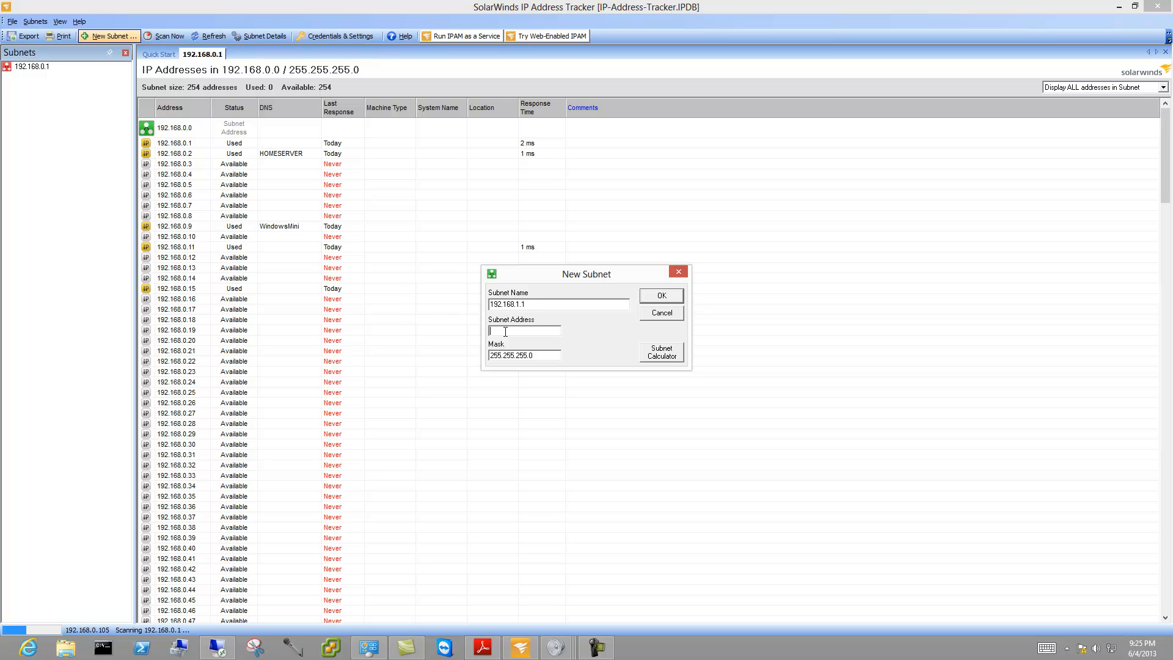
click(659, 295)
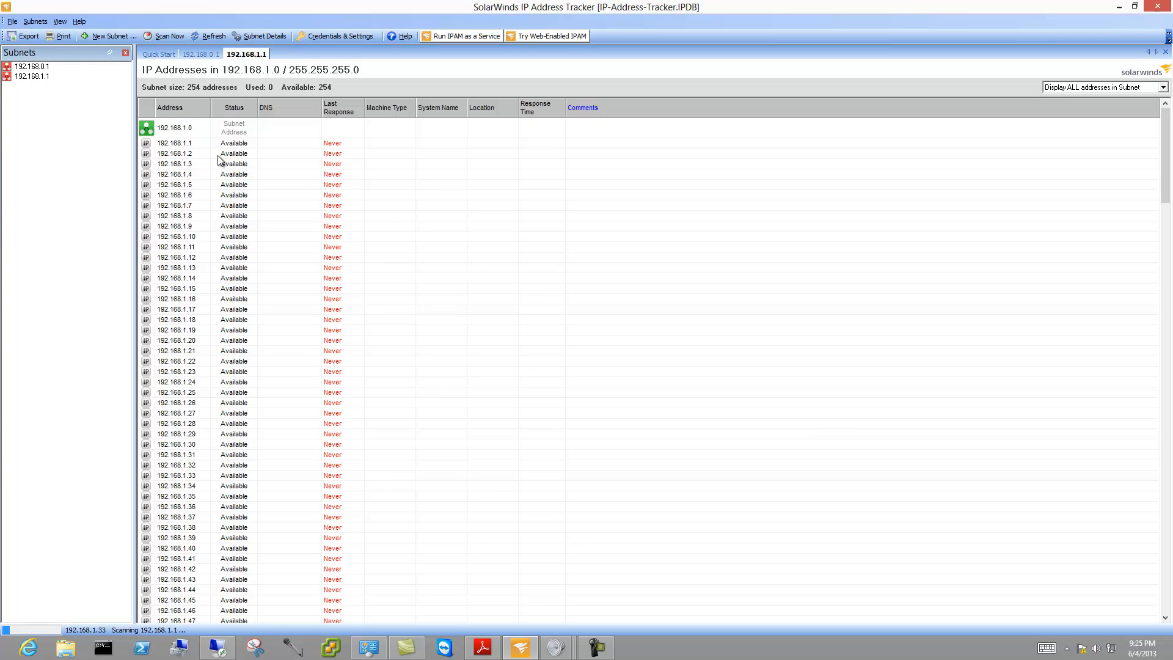
Return to the 192.168.0.1 subnet's address list.
click(32, 66)
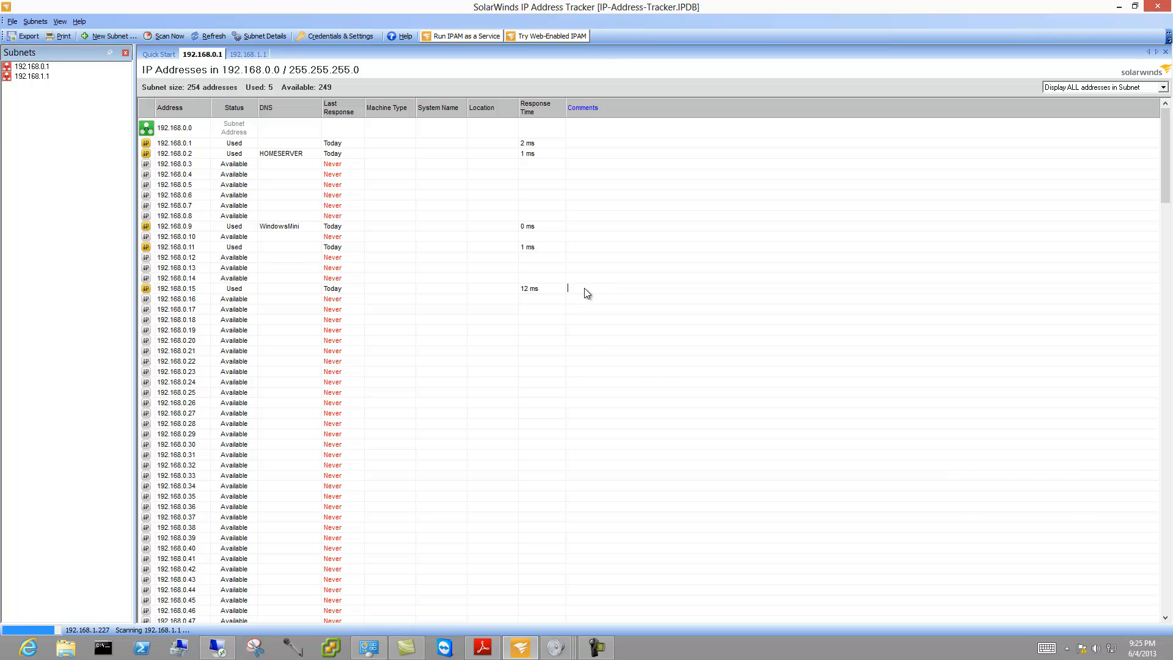
Comment 192.168.0.15 as Esx3 and 192.168.0.11 as Esx1, then rescan the subnet.
text(Esx3)
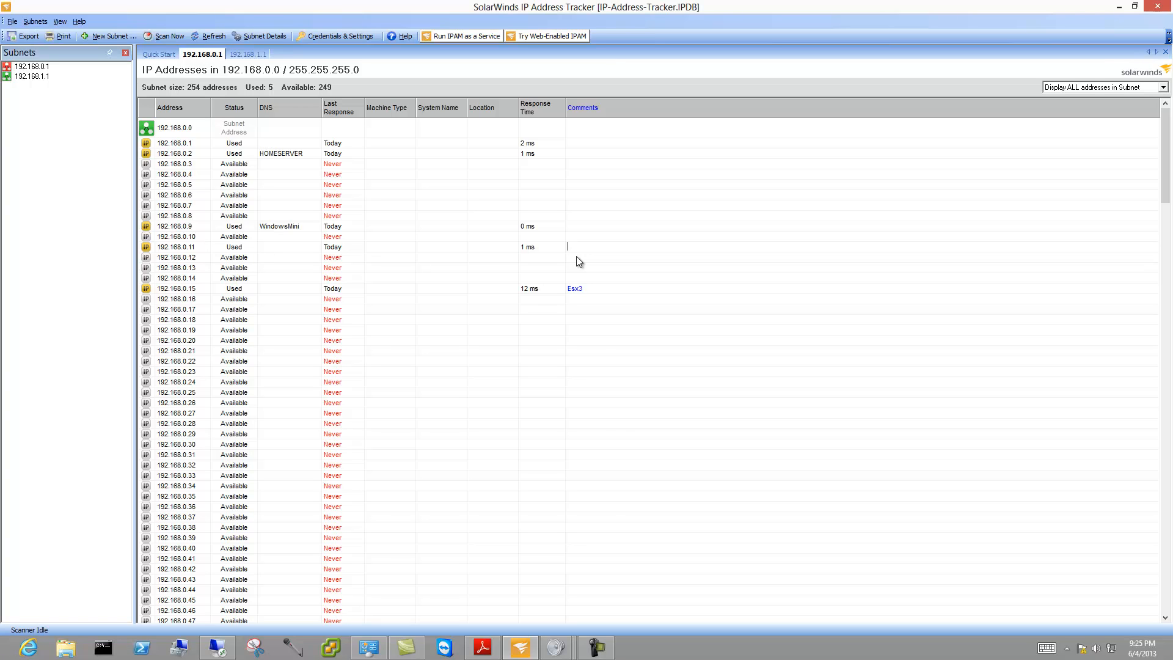
text(Esx1)
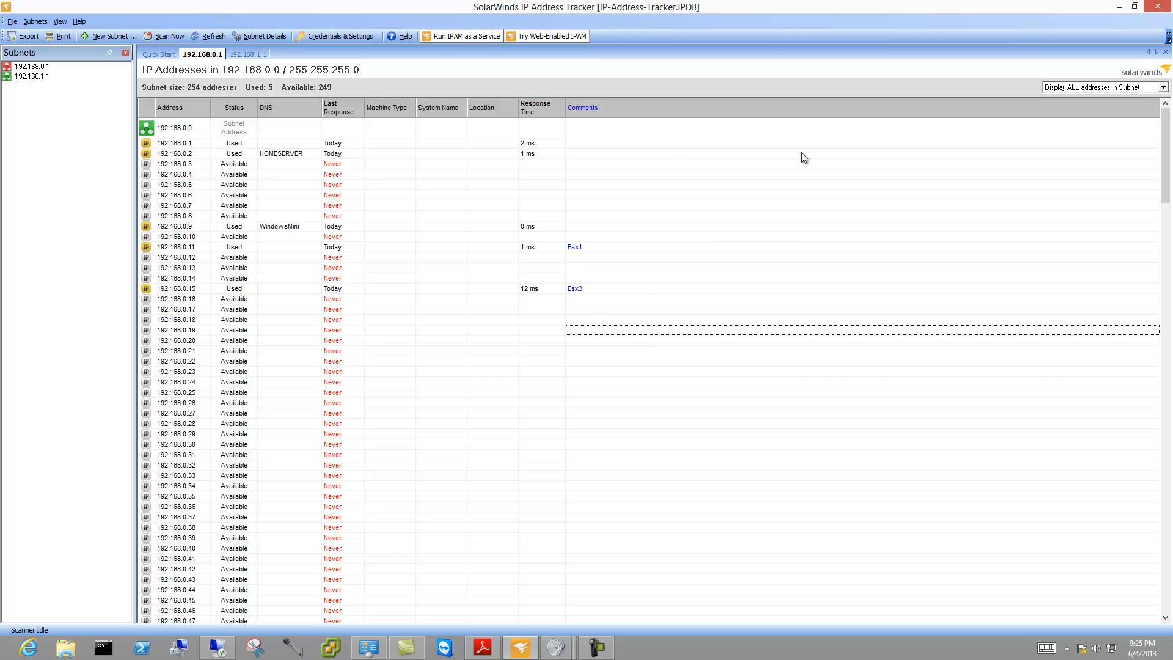
click(164, 36)
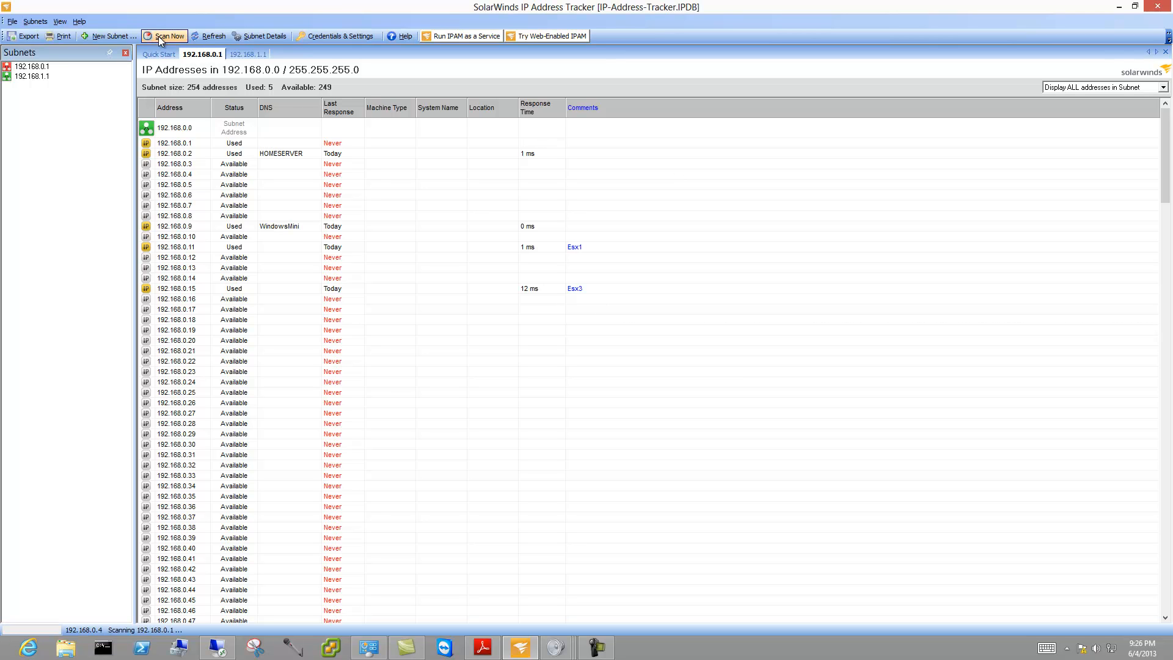